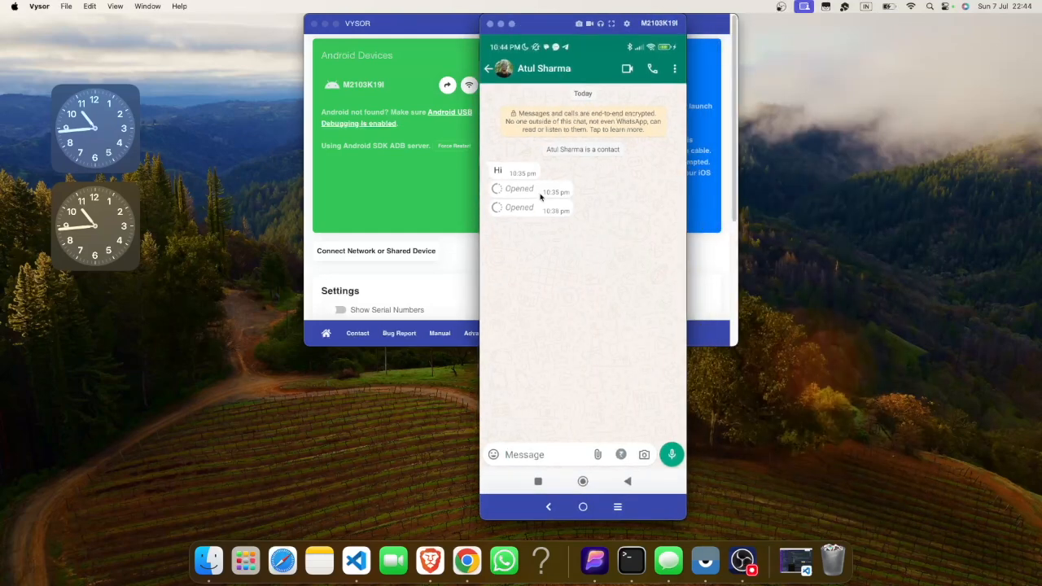
mouse_move(551, 215)
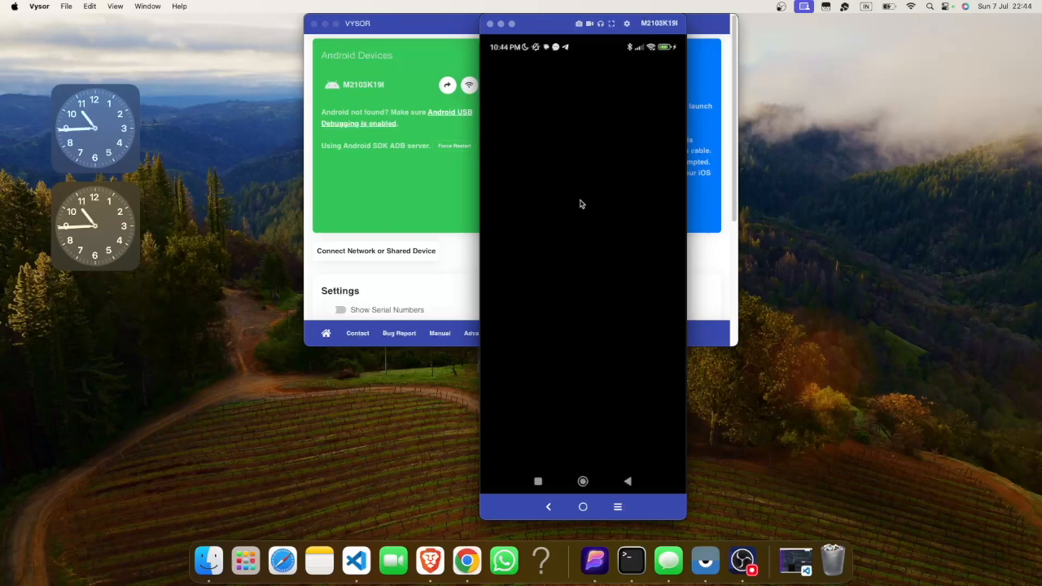
mouse_move(429, 560)
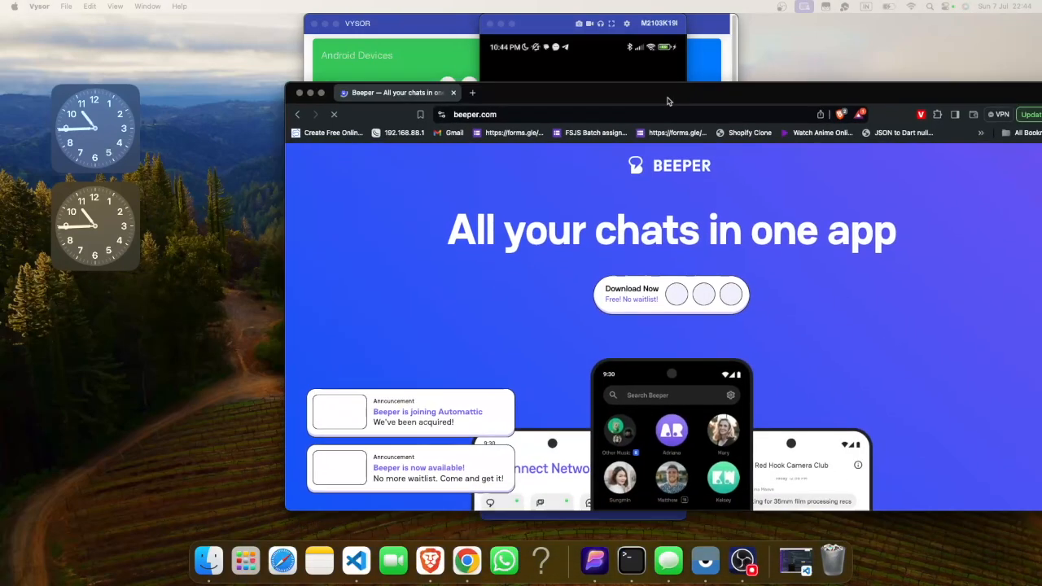
left_click(472, 92)
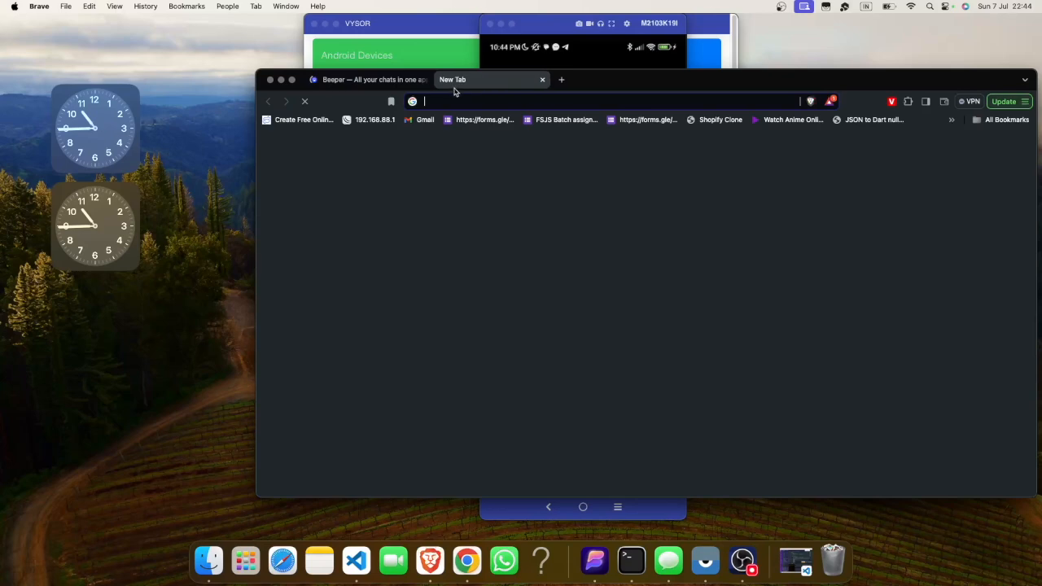
left_click(366, 78)
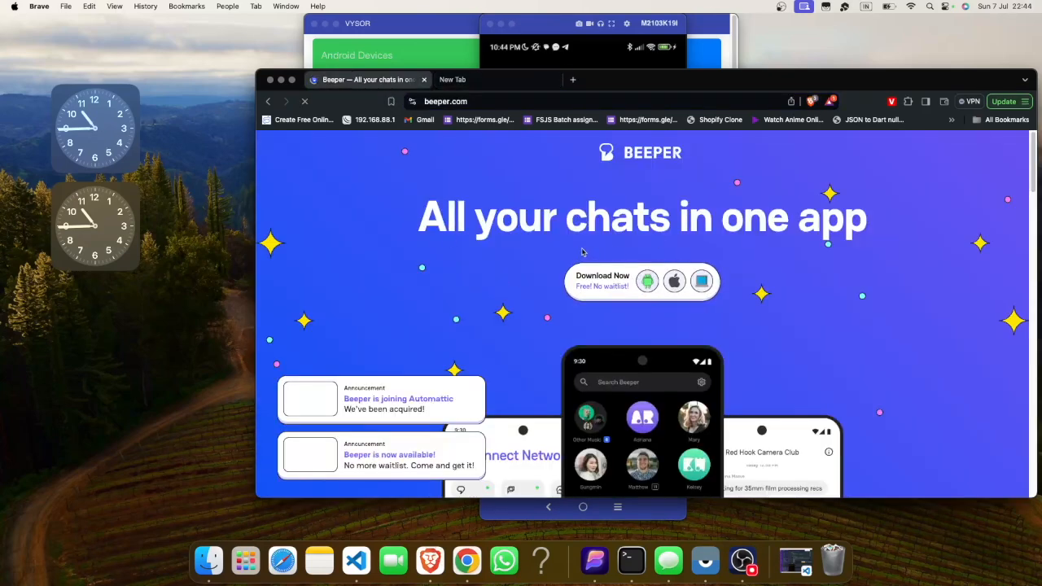
mouse_move(674, 283)
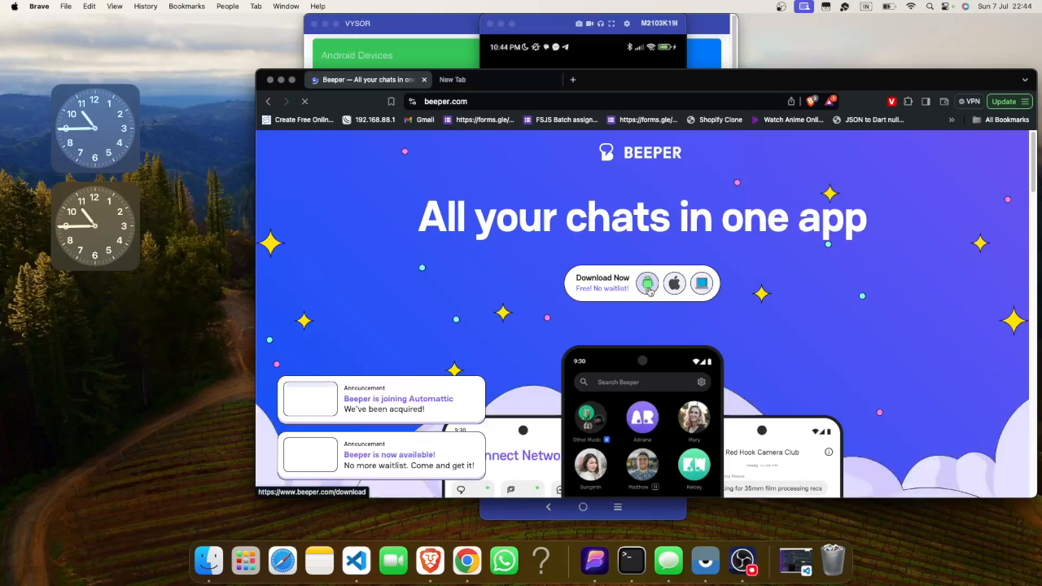
mouse_move(745, 277)
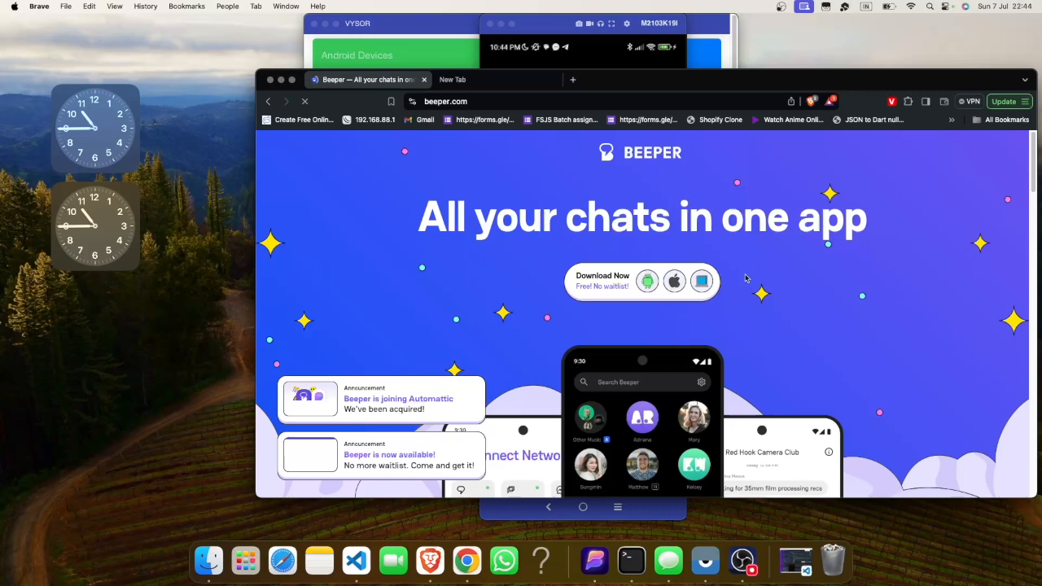
mouse_move(615, 433)
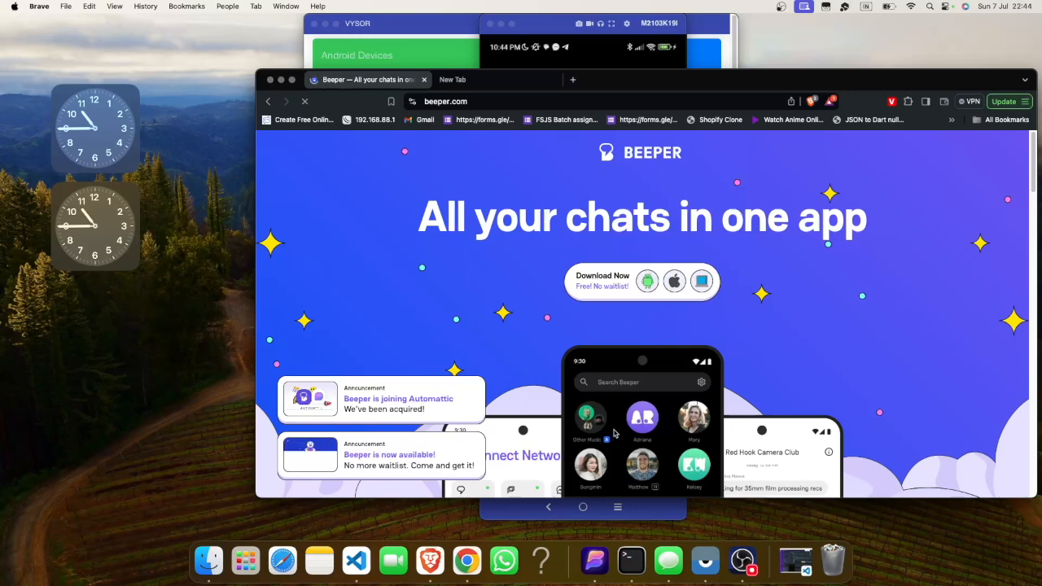
mouse_move(594, 559)
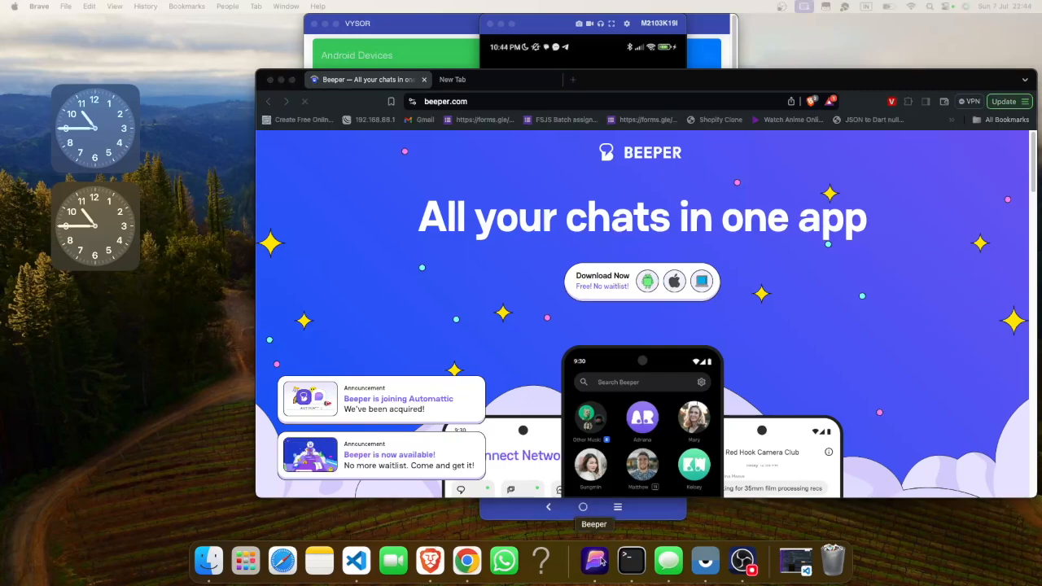
Launch Beeper, submit the sign-in email and continue with the six-digit verification code.
left_click(593, 560)
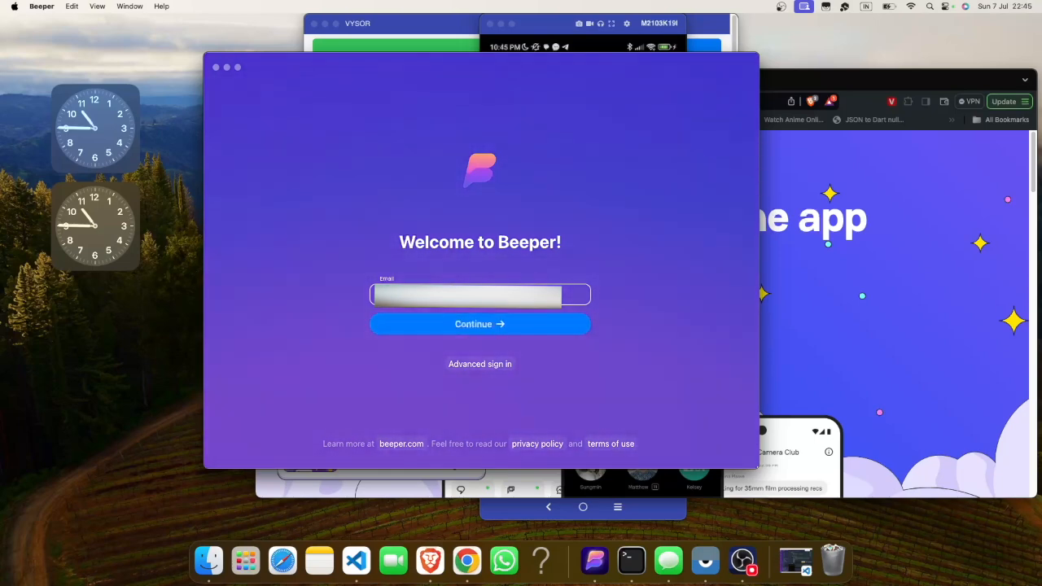
left_click(478, 324)
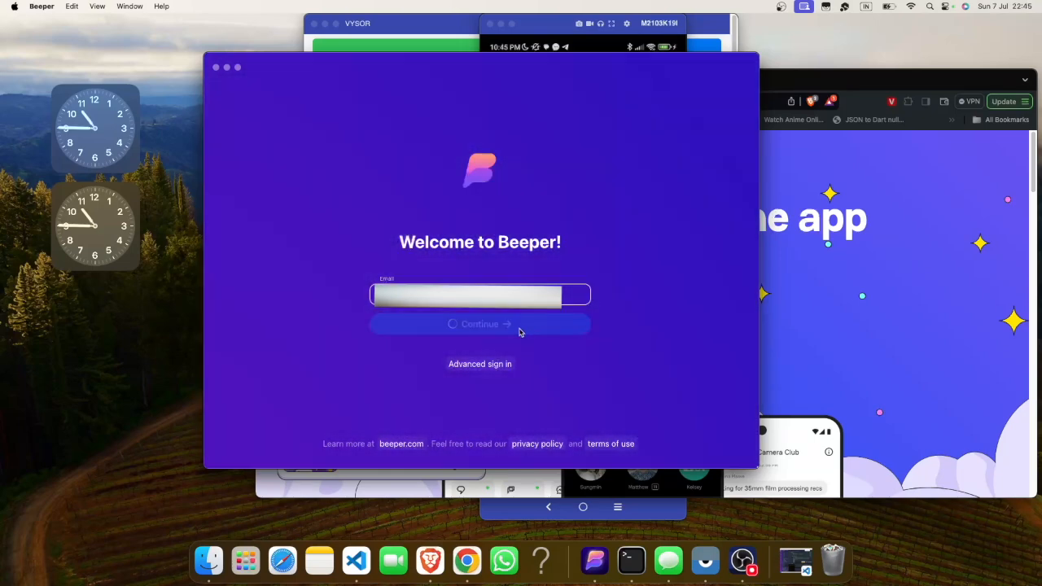
left_click(479, 324)
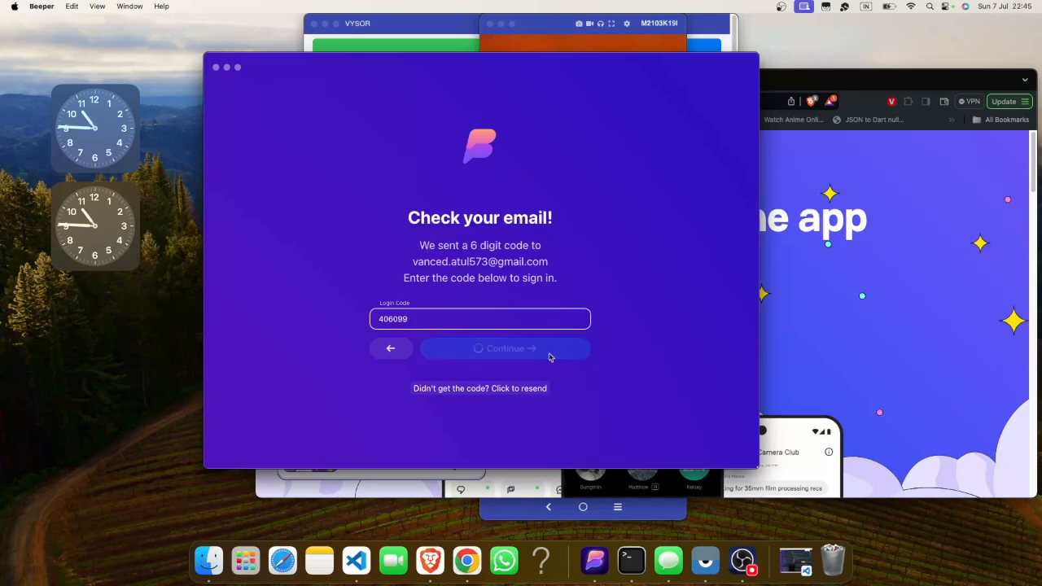
Create the account with username 'cod' and name 'sharm', continuing to the welcome notes.
left_click(504, 348)
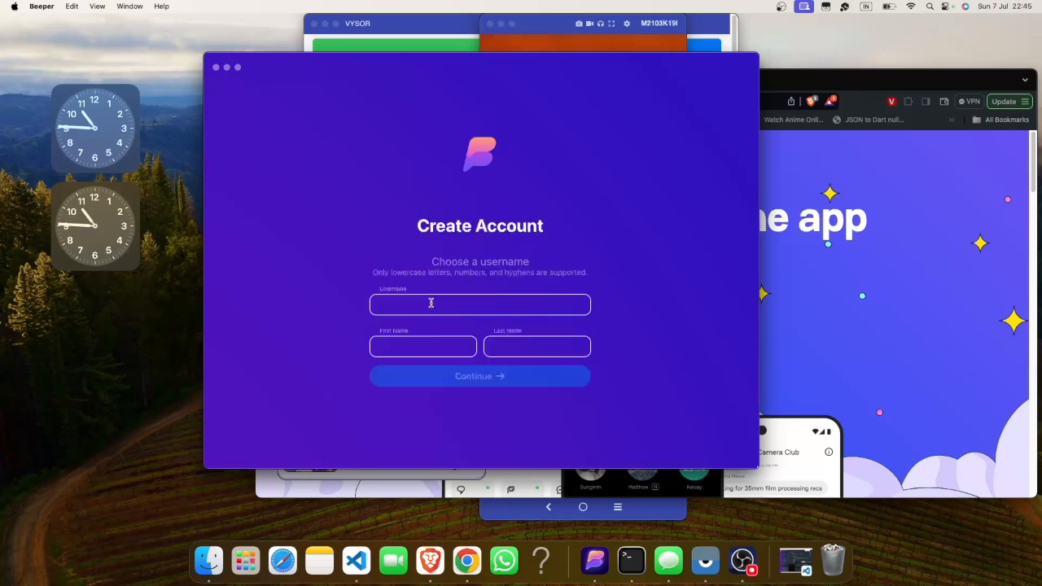
type("codewitatul")
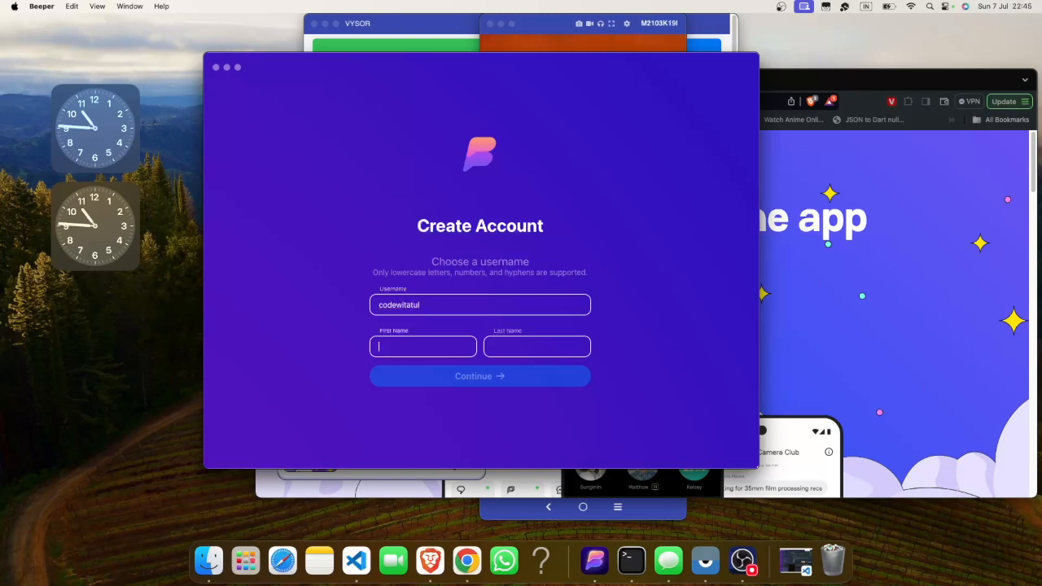
type("sharm")
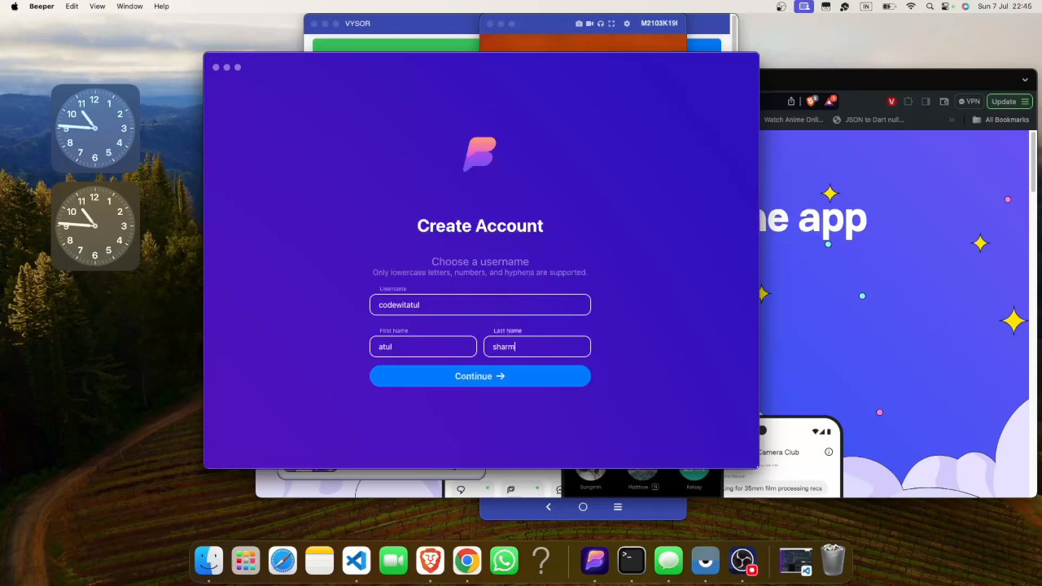
left_click(479, 374)
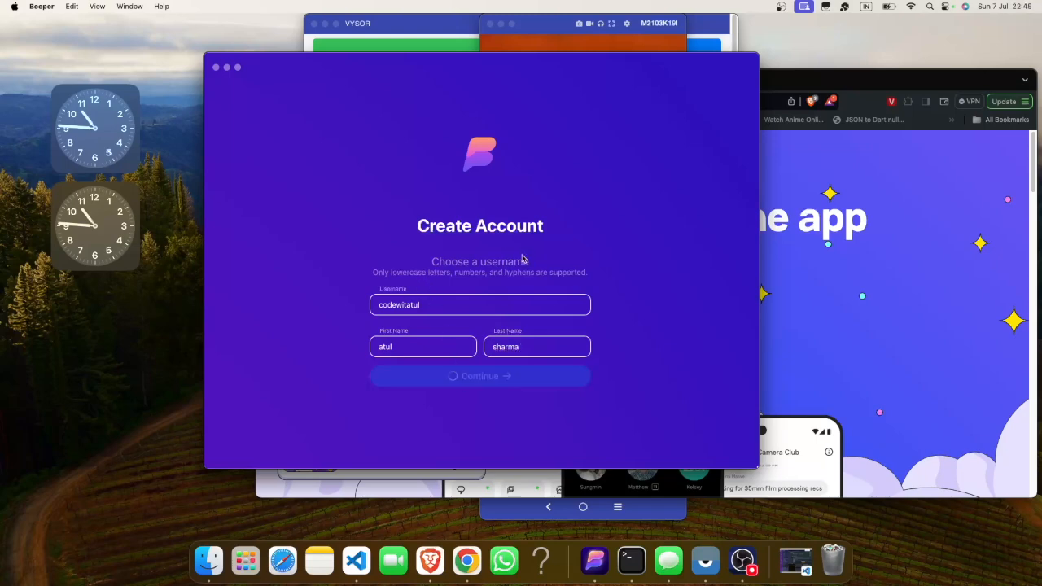
mouse_move(501, 254)
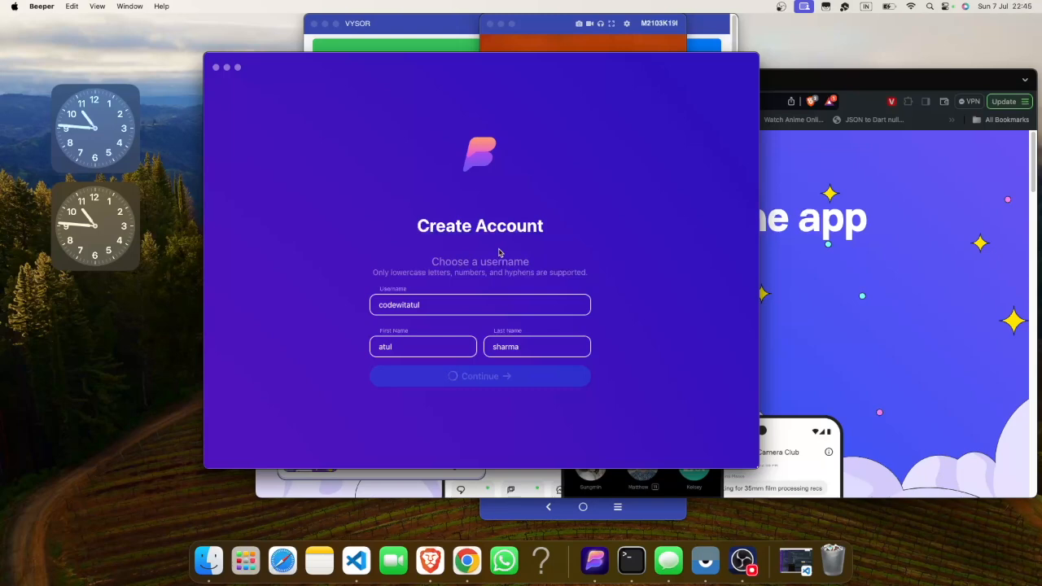
left_click(479, 374)
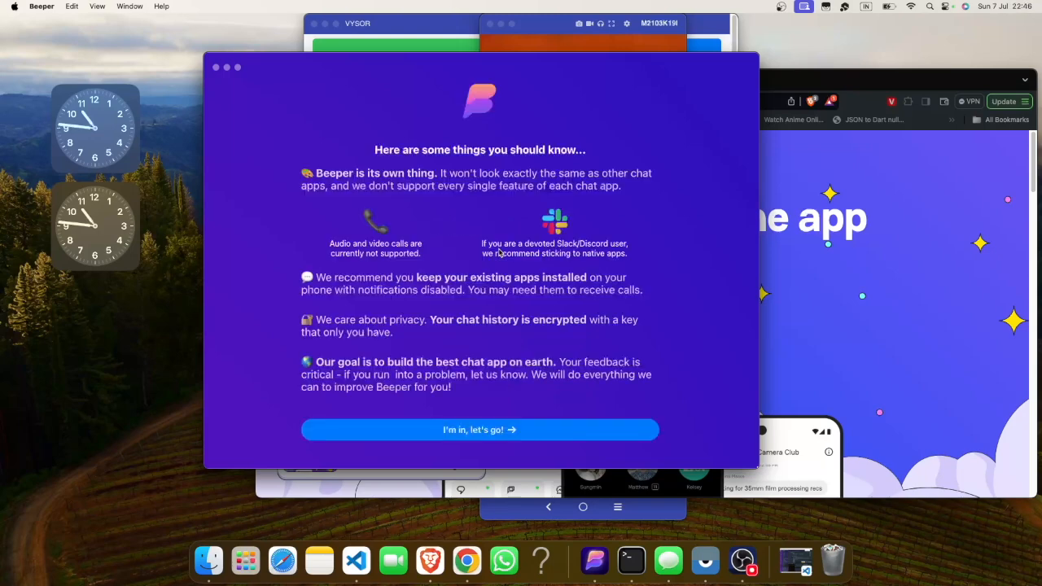
Accept the introductory notes and copy the recovery code to the clipboard.
left_click(478, 429)
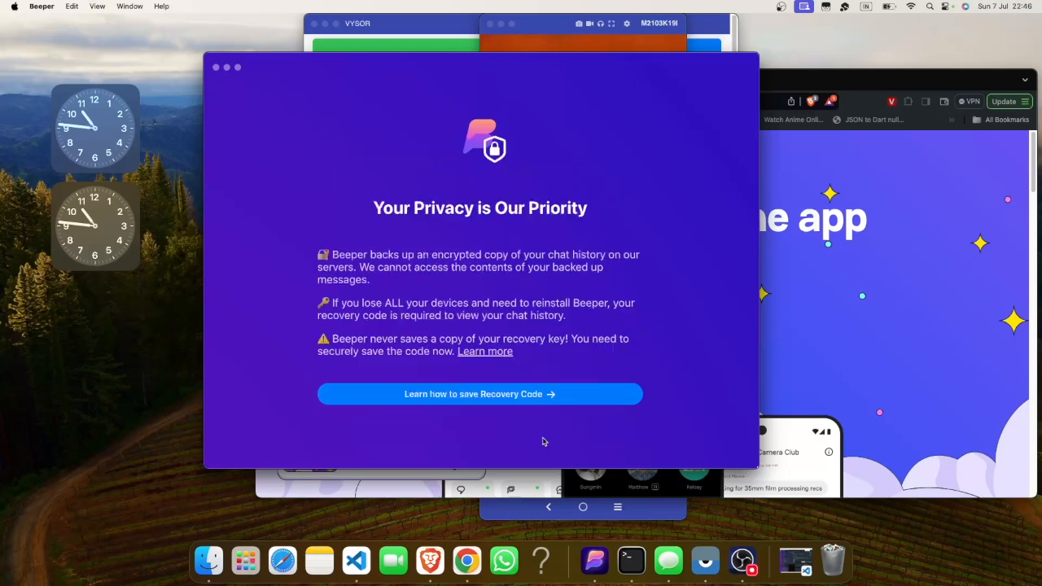
left_click(479, 394)
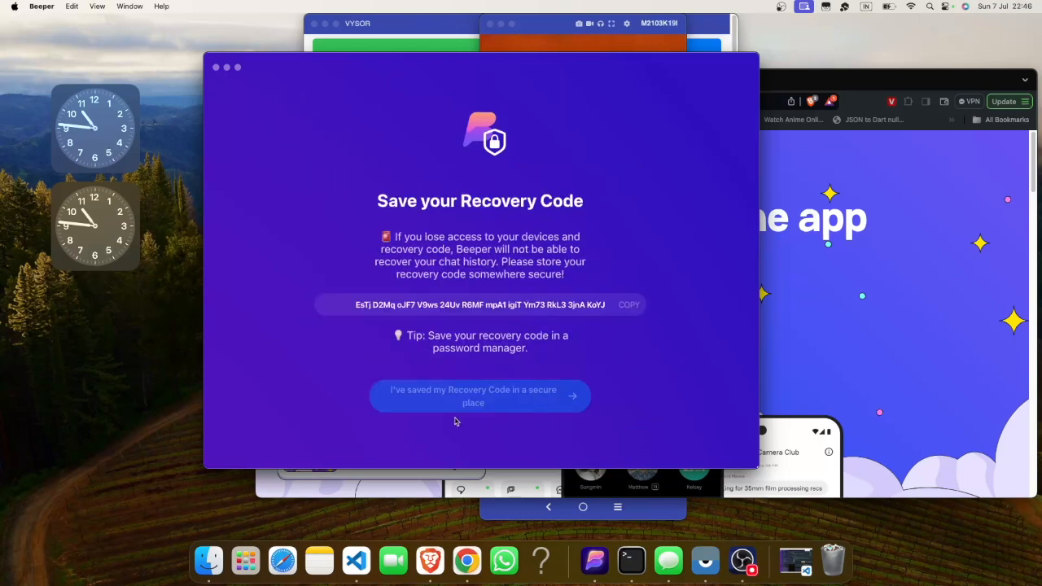
left_click(629, 304)
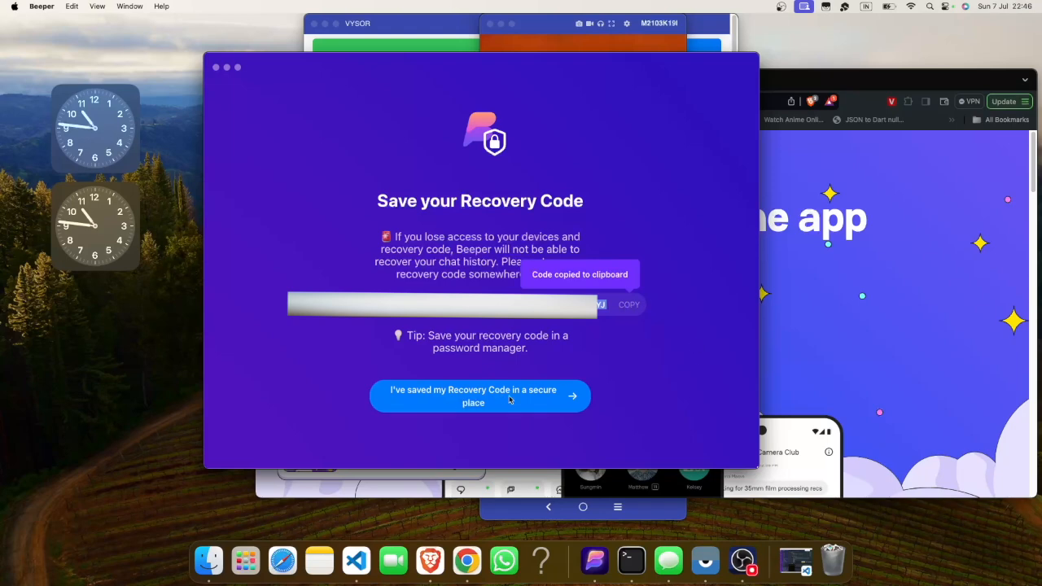
Confirm the saved recovery code and continue to the contact-sync screen.
left_click(478, 395)
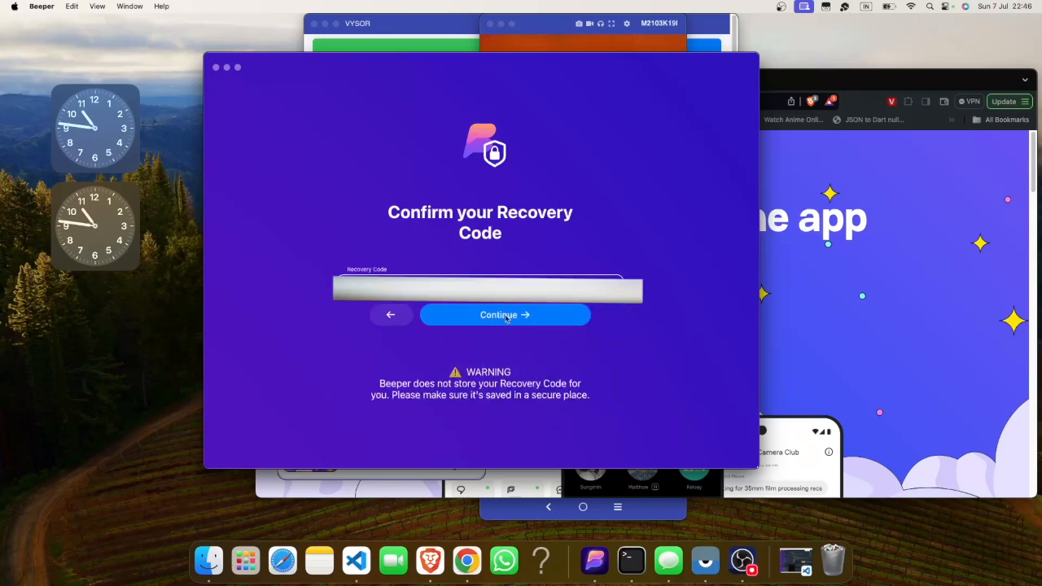
left_click(504, 315)
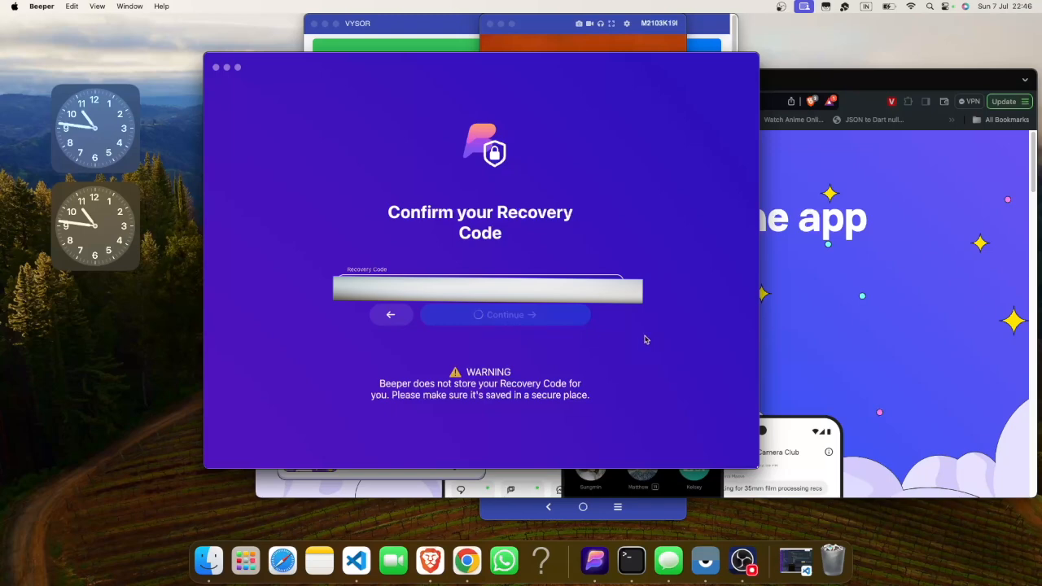
mouse_move(546, 202)
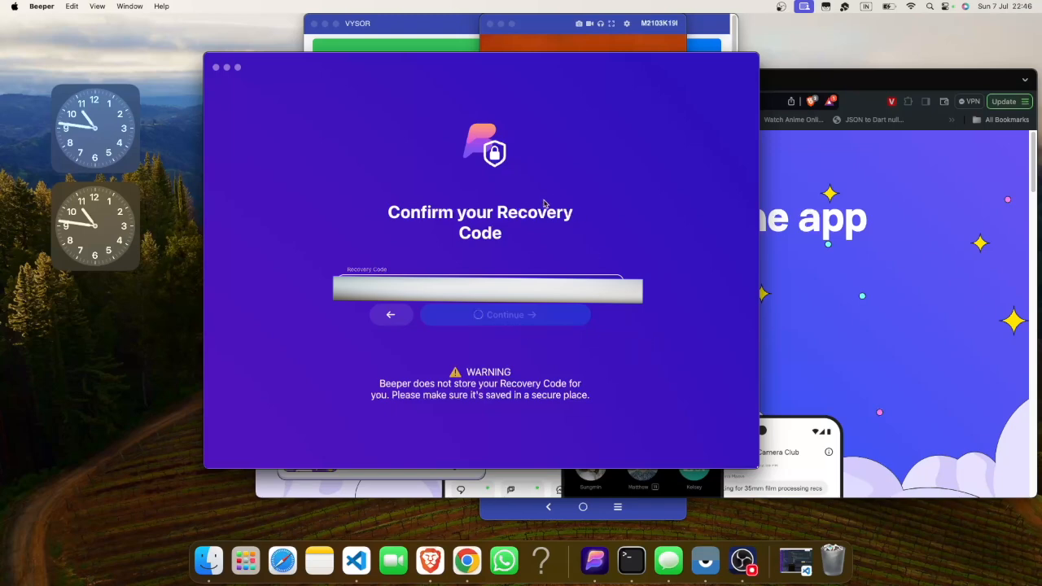
left_click(505, 315)
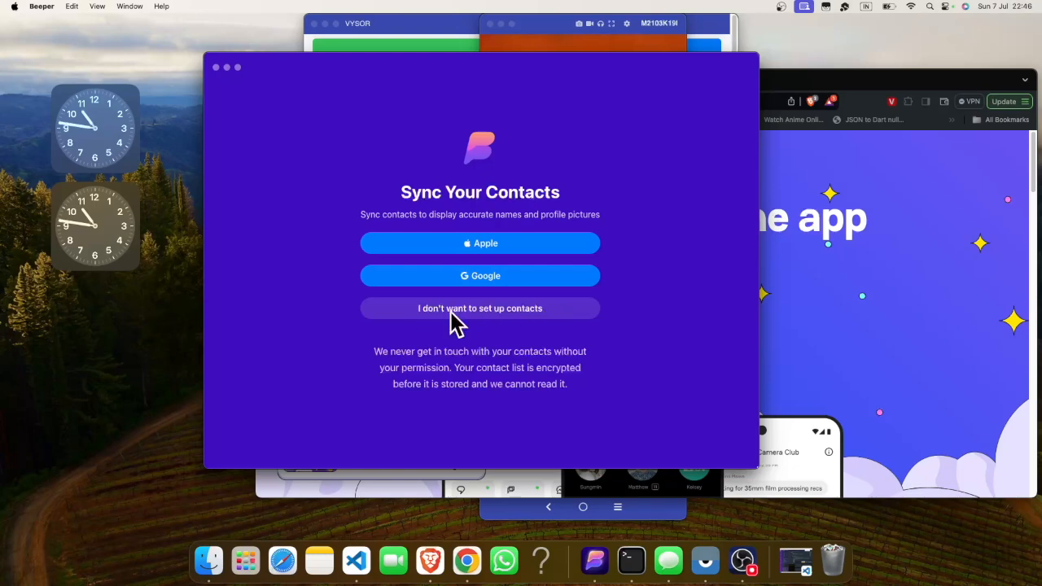
Skip contact syncing, choose WhatsApp as the main chat app and continue without other apps.
left_click(478, 307)
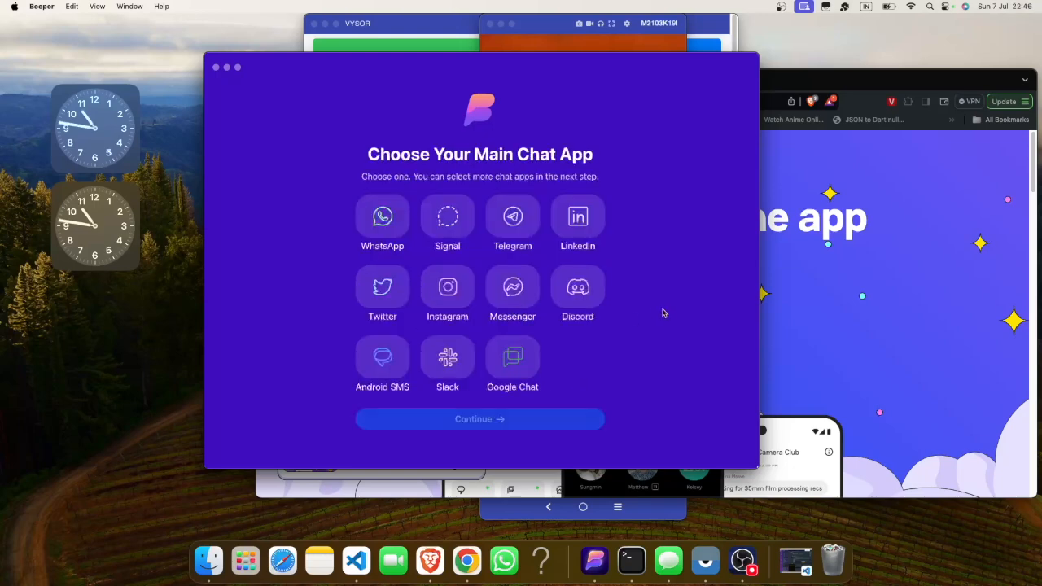
left_click(381, 217)
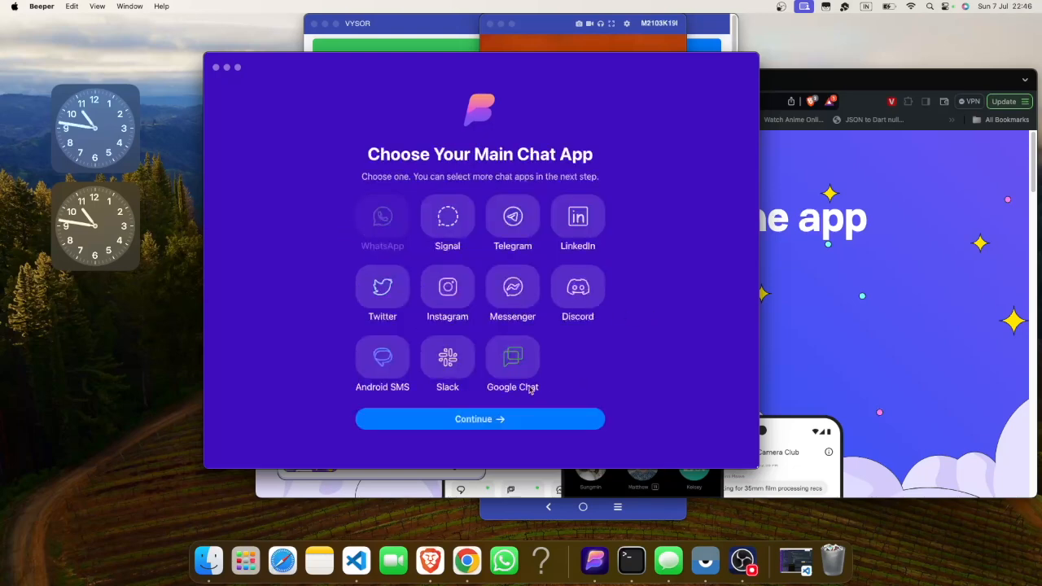
left_click(479, 419)
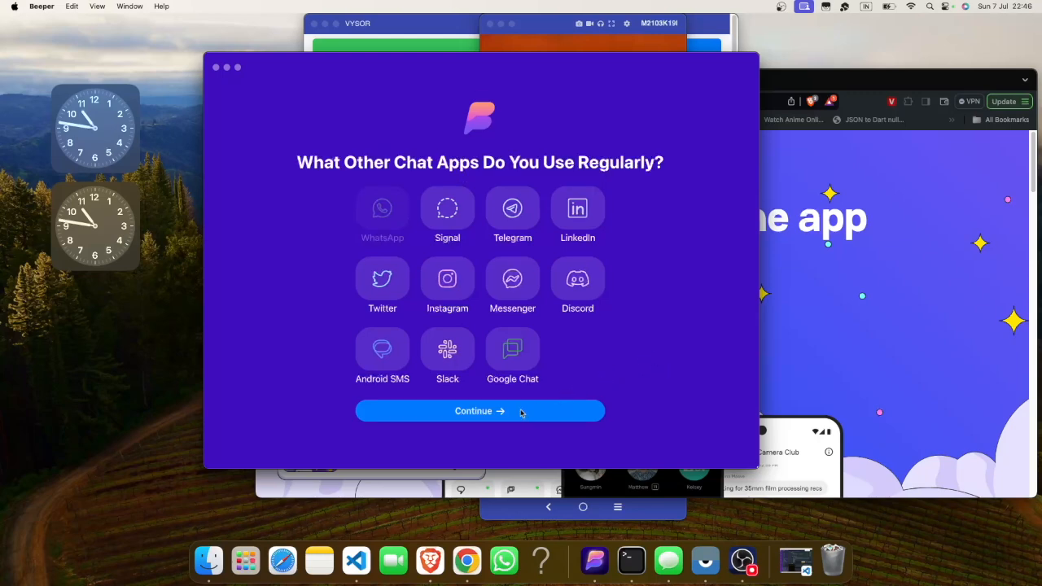
left_click(479, 410)
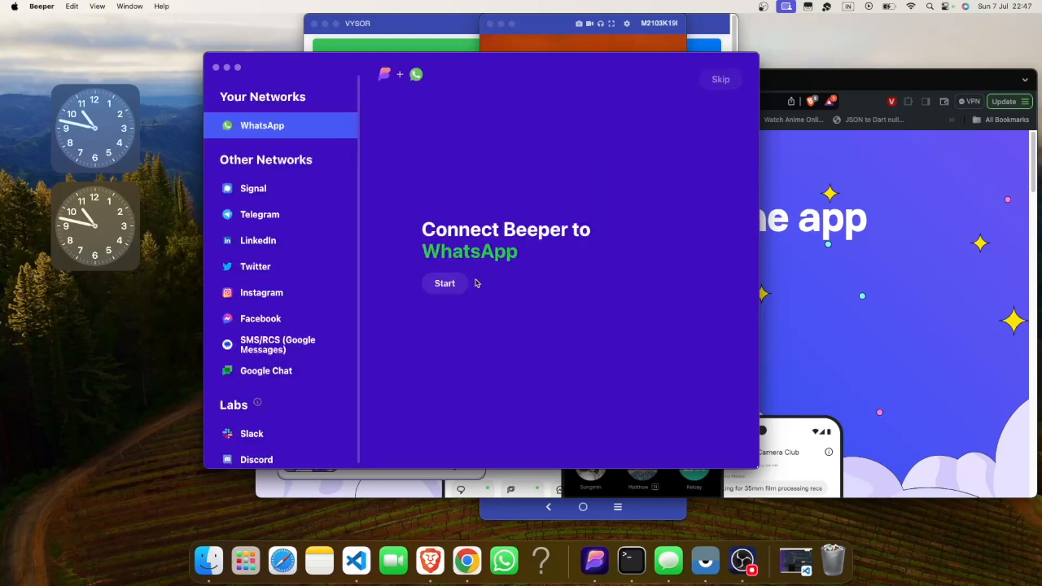
mouse_move(452, 283)
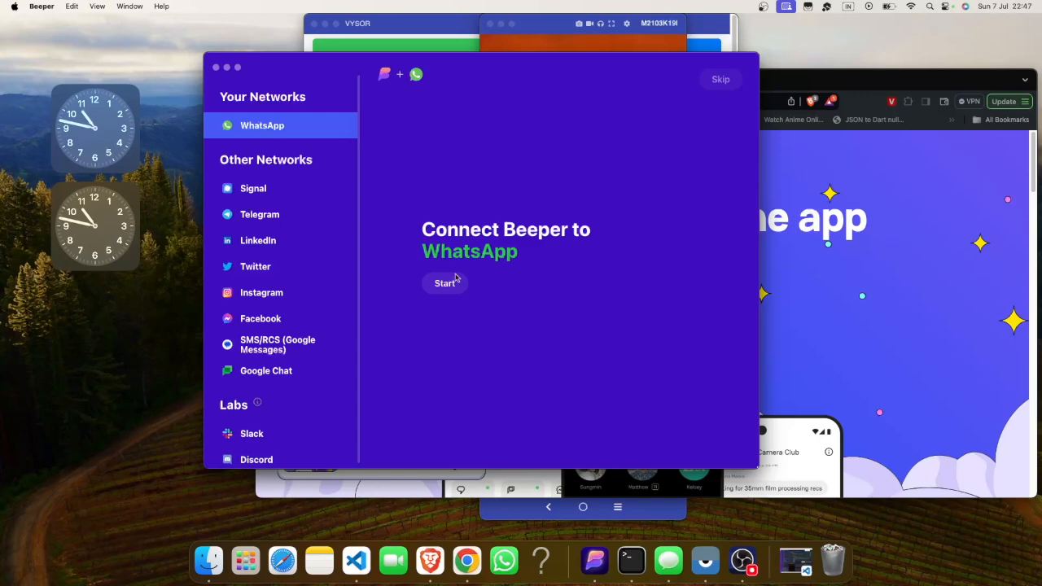
Start the WhatsApp connection and scan Beeper's QR code from the phone's Linked Devices.
left_click(444, 283)
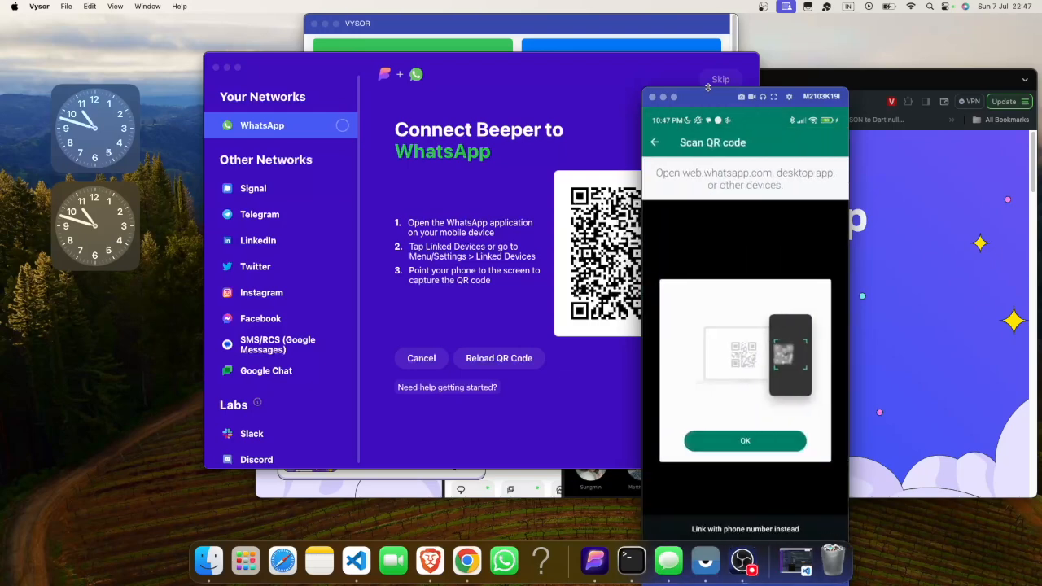
left_click(744, 439)
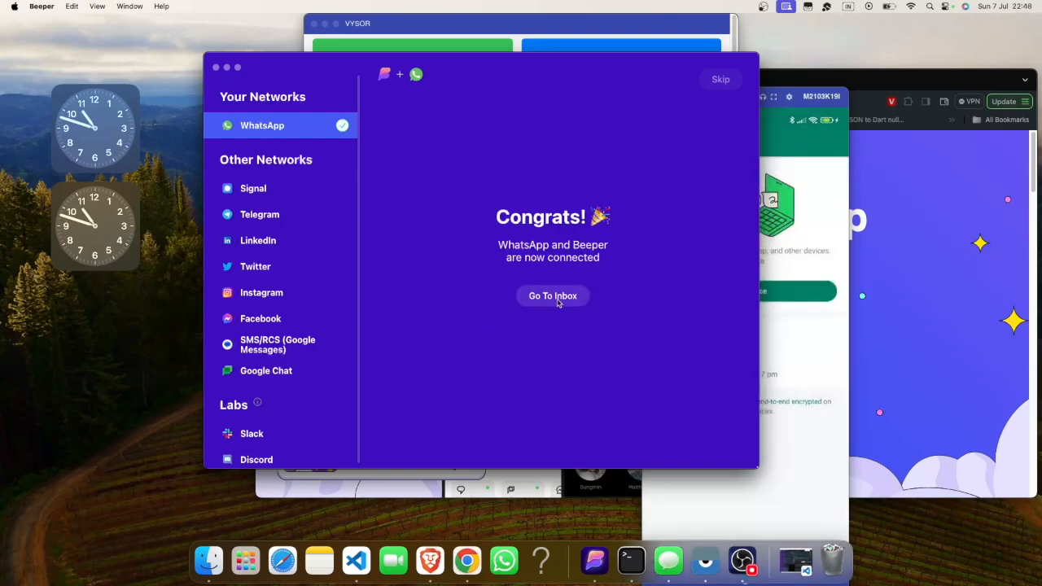
Go to the inbox, filter to WhatsApp conversations and open the chat with the Hi message.
left_click(553, 296)
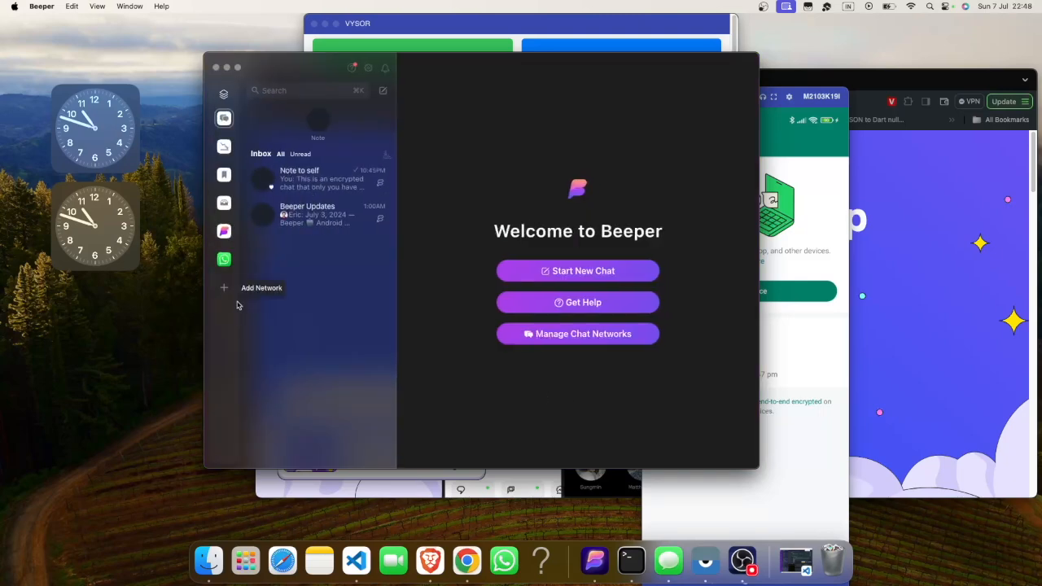
left_click(224, 259)
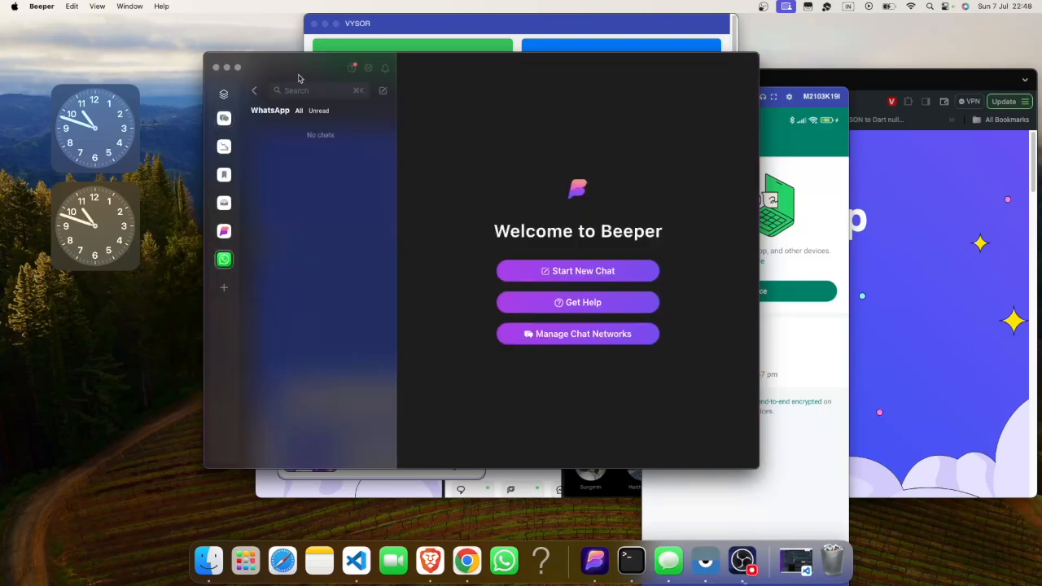
mouse_move(309, 170)
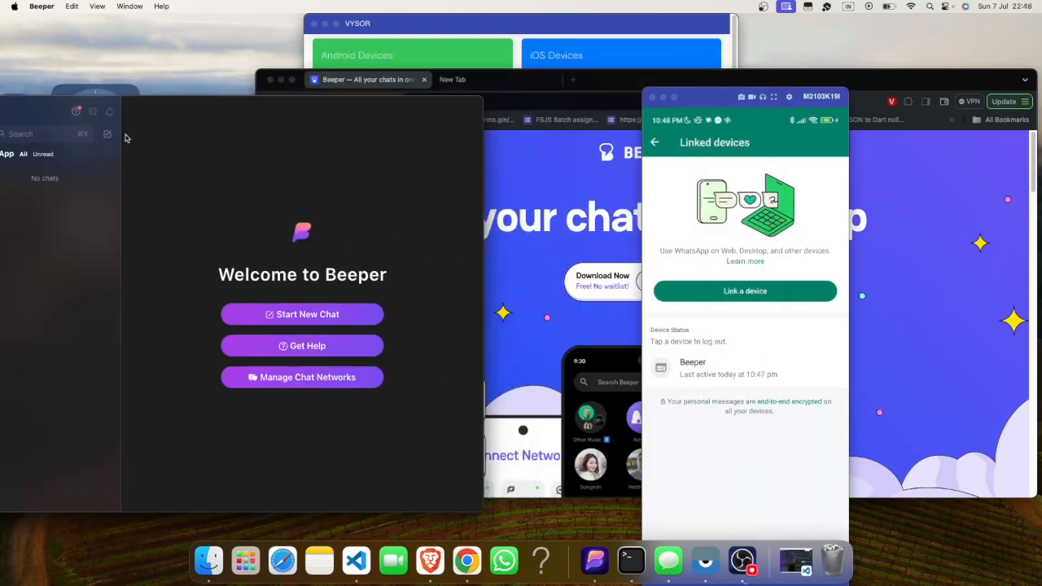
left_click(655, 143)
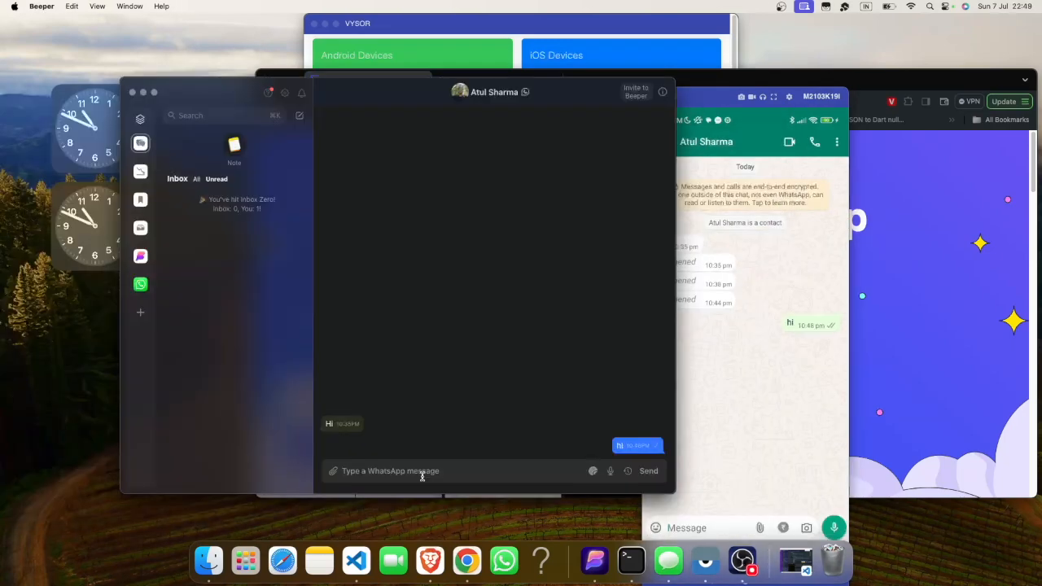
View the received view-once photo as an ordinary image in the Beeper WhatsApp chat.
left_click(648, 470)
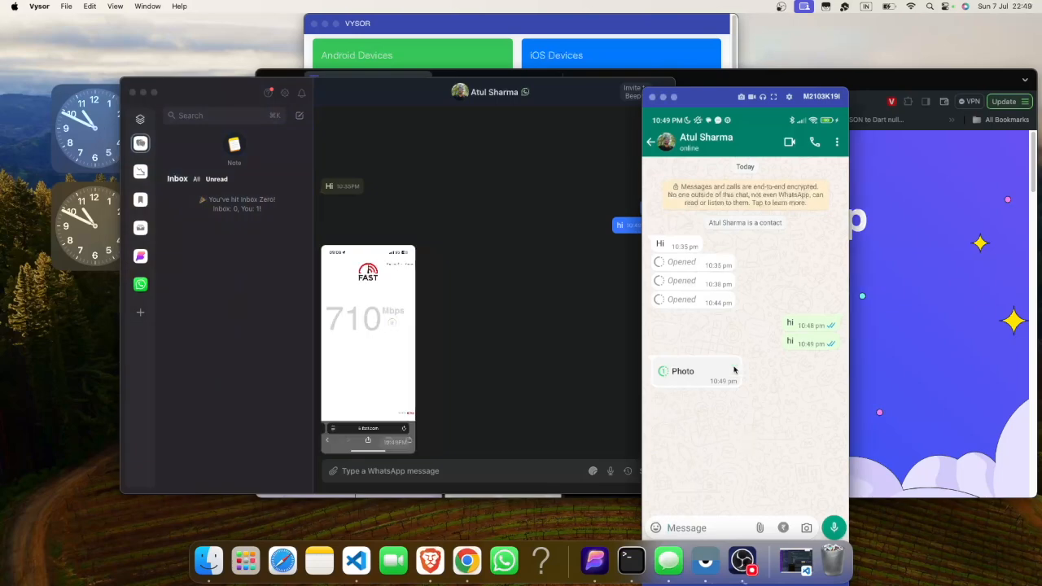
mouse_move(517, 395)
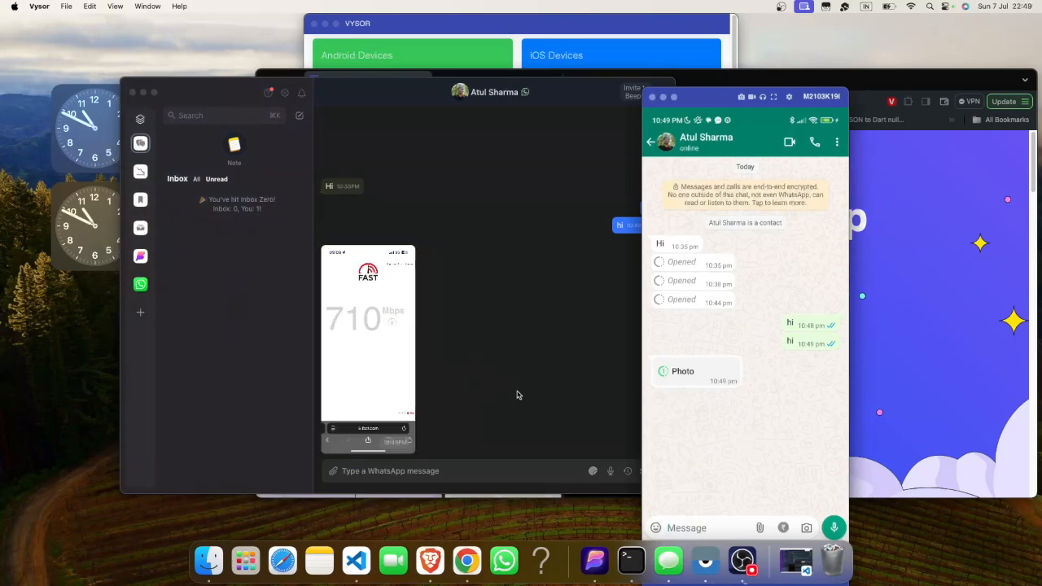
mouse_move(462, 388)
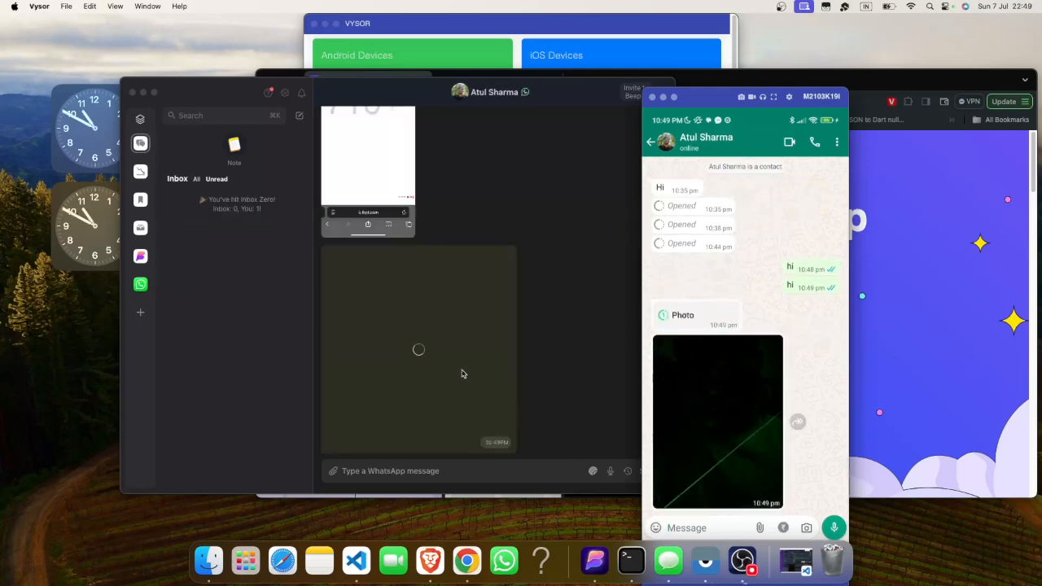
mouse_move(724, 403)
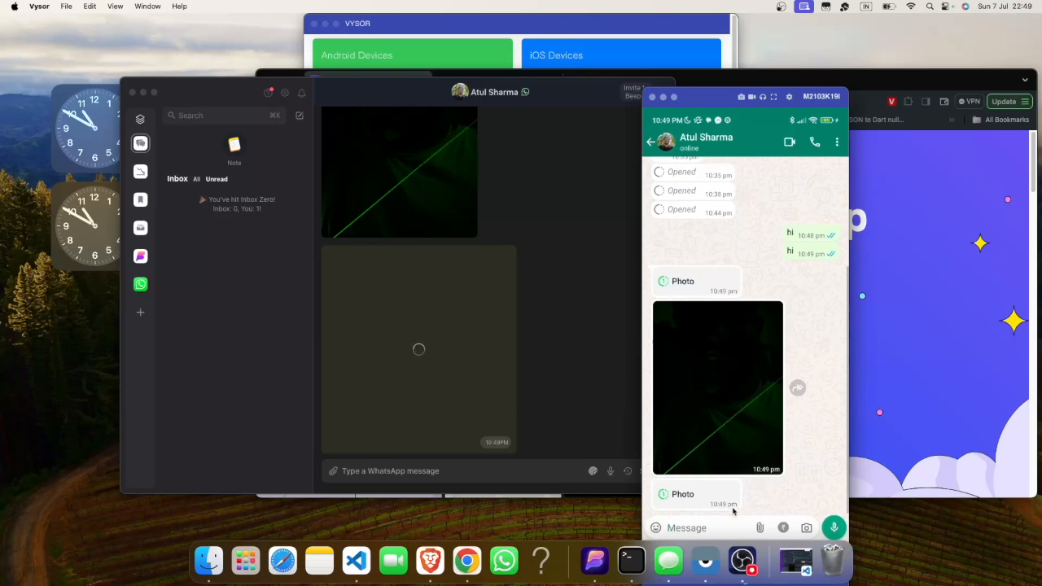
mouse_move(481, 337)
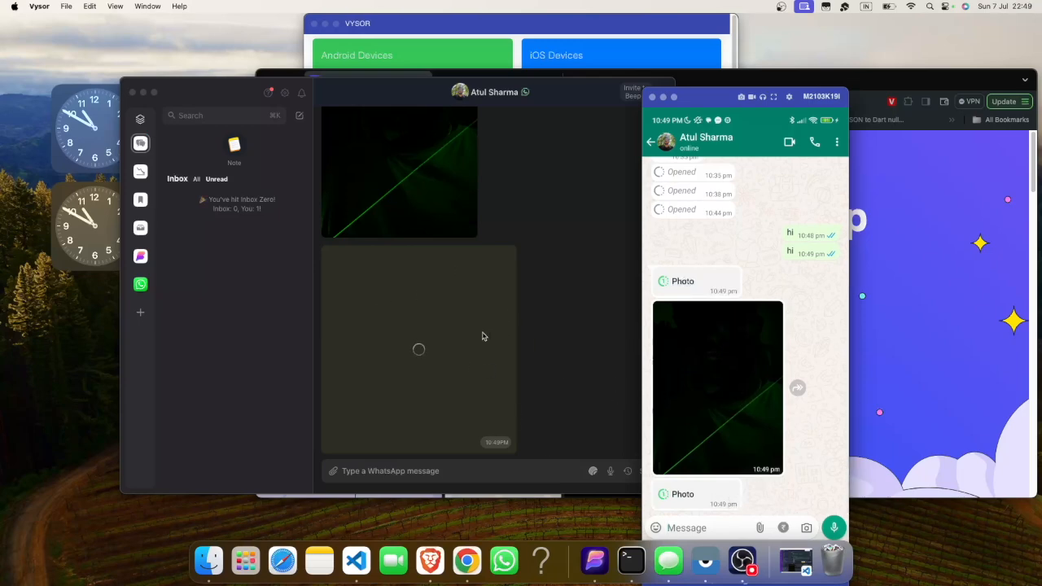